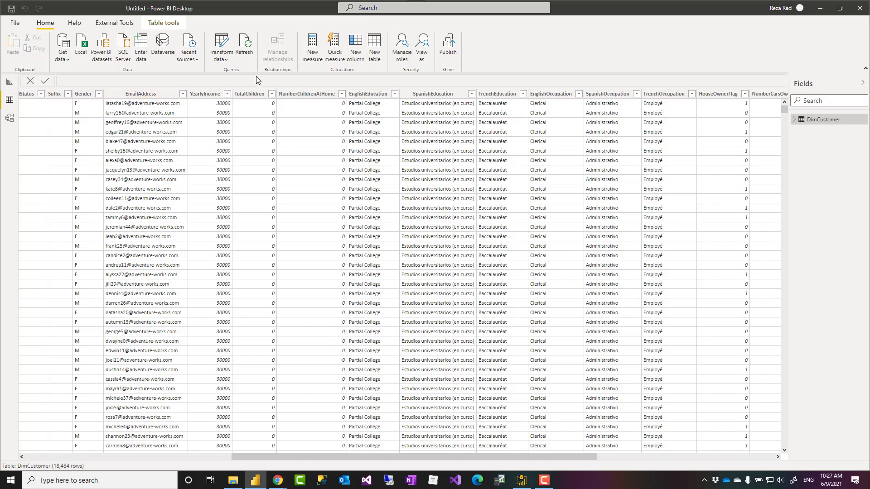
{"action": "mouse_move", "coordinate": [148, 208]}
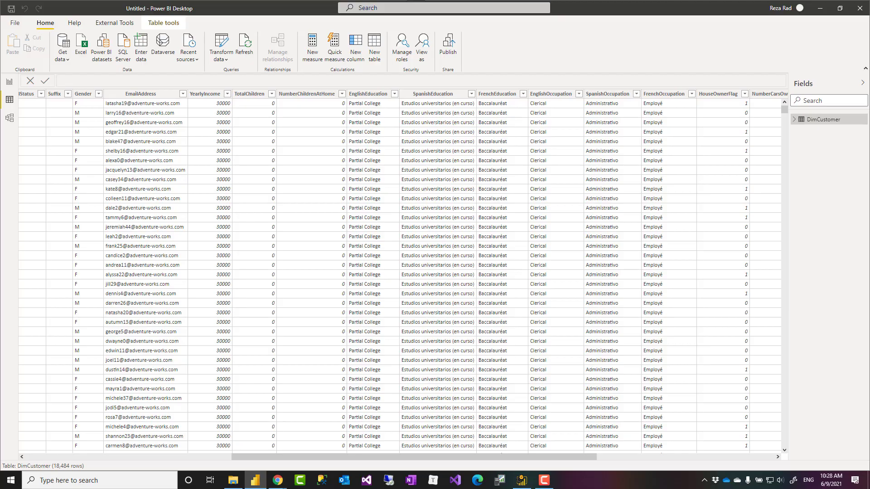
{"action": "mouse_move", "coordinate": [256, 123]}
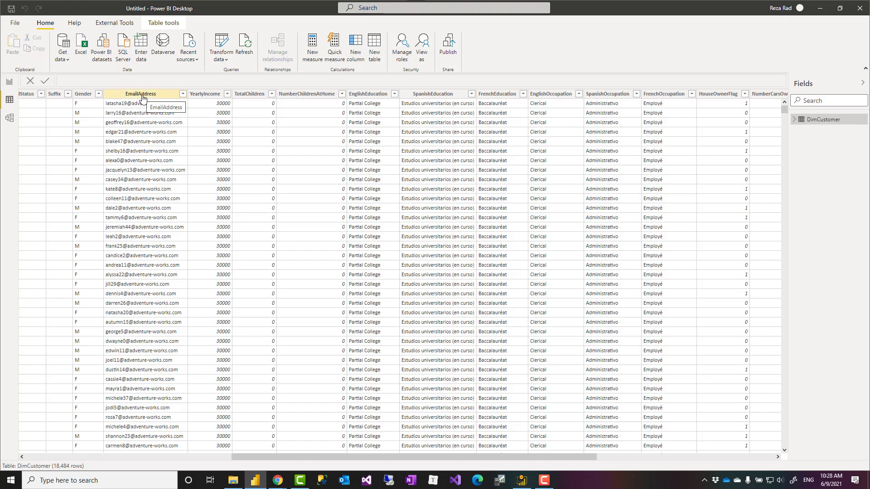
Step: Bring DimCustomer into Power Query and remove every column except EmailAddress
{"action": "left_click", "coordinate": [142, 94]}
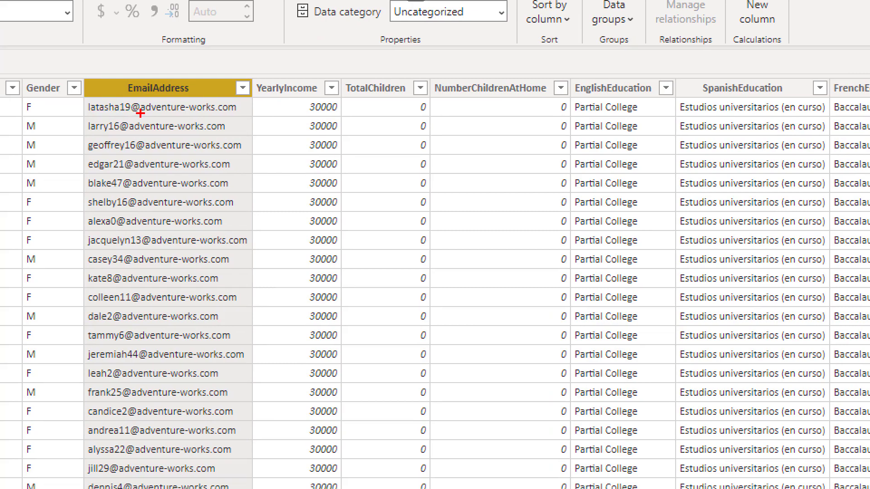
{"action": "mouse_move", "coordinate": [223, 118]}
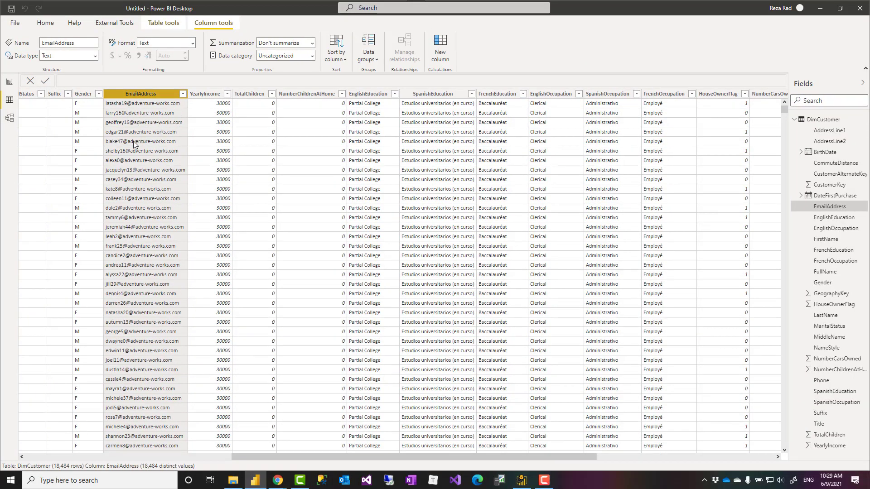
{"action": "mouse_move", "coordinate": [145, 154]}
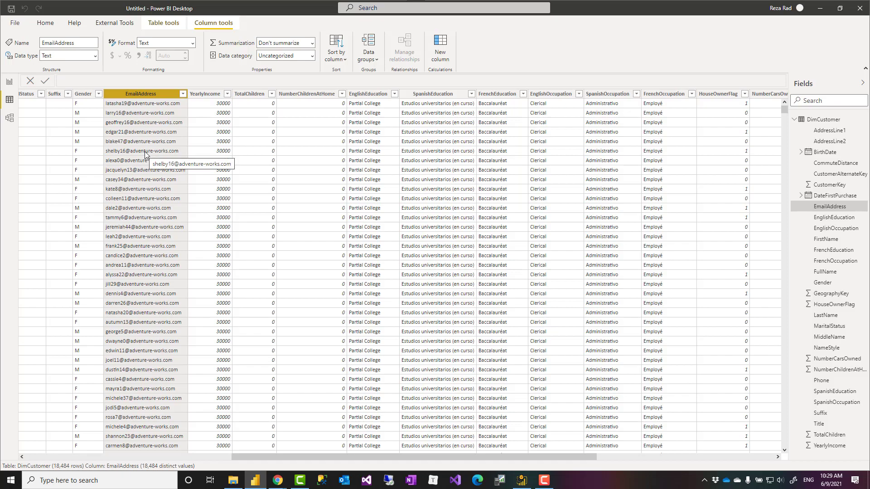
{"action": "mouse_move", "coordinate": [186, 136]}
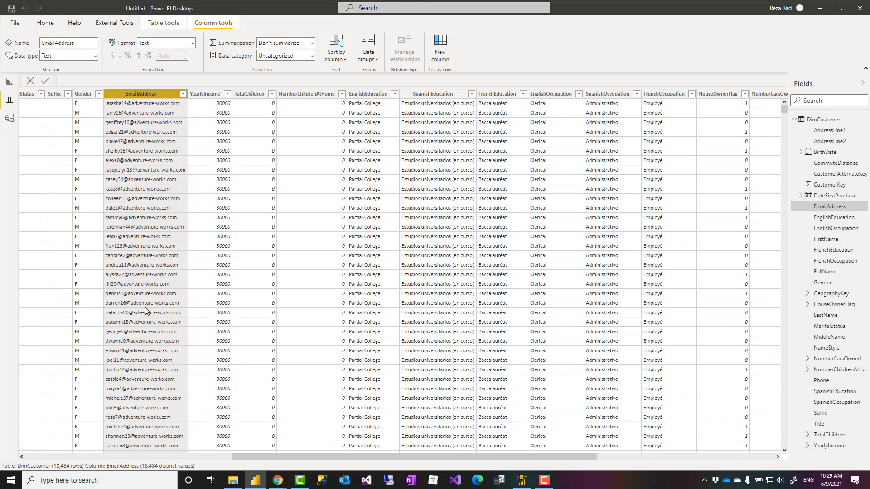
{"action": "mouse_move", "coordinate": [133, 117]}
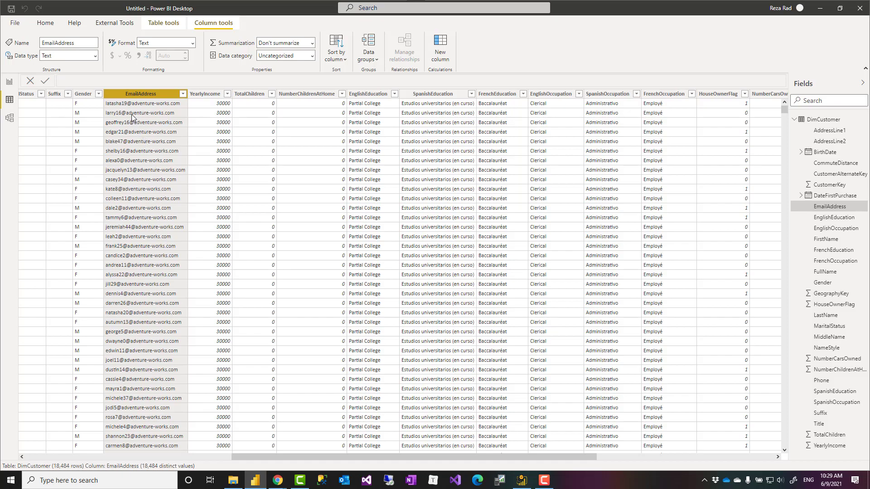
{"action": "mouse_move", "coordinate": [248, 100]}
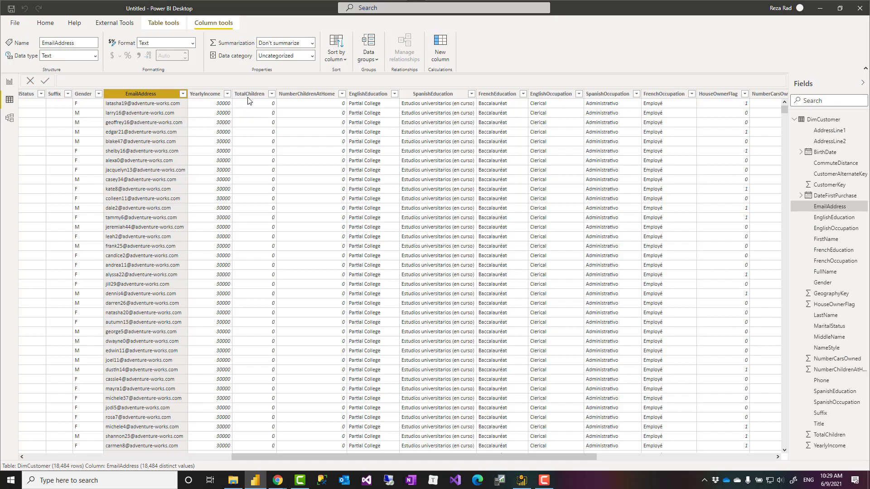
{"action": "mouse_move", "coordinate": [272, 29]}
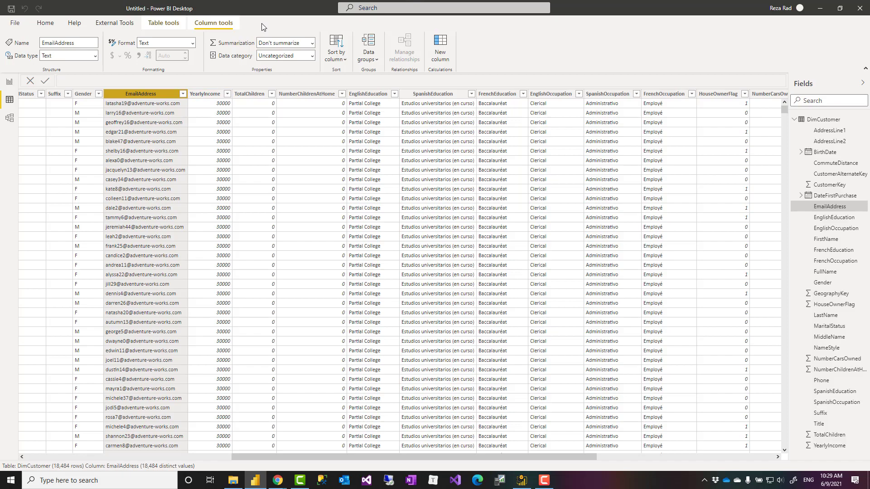
{"action": "left_click", "coordinate": [44, 23]}
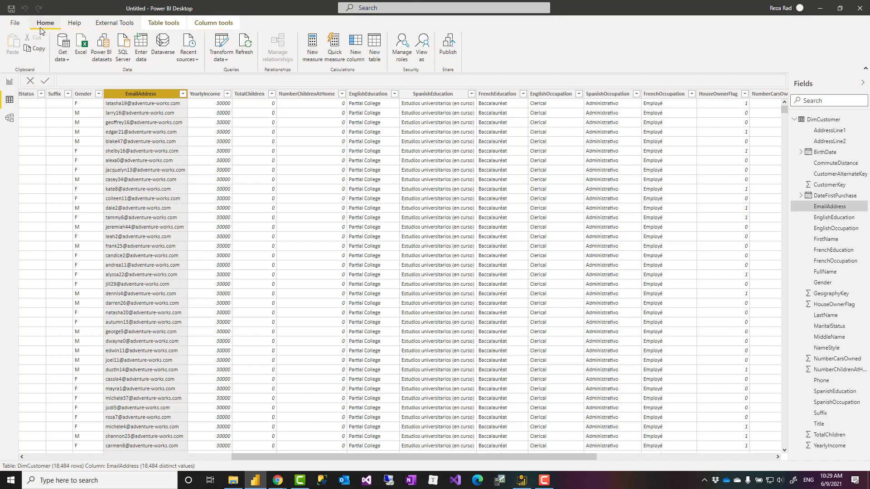
{"action": "mouse_move", "coordinate": [220, 46]}
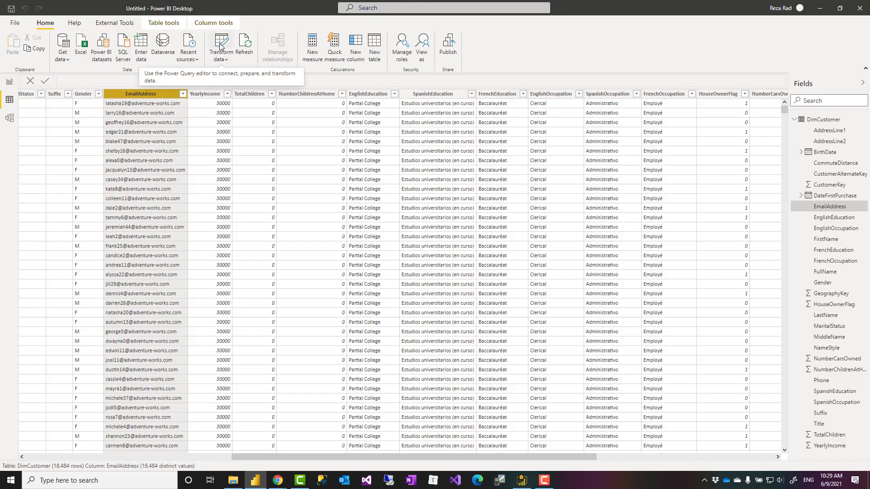
{"action": "left_click", "coordinate": [219, 44]}
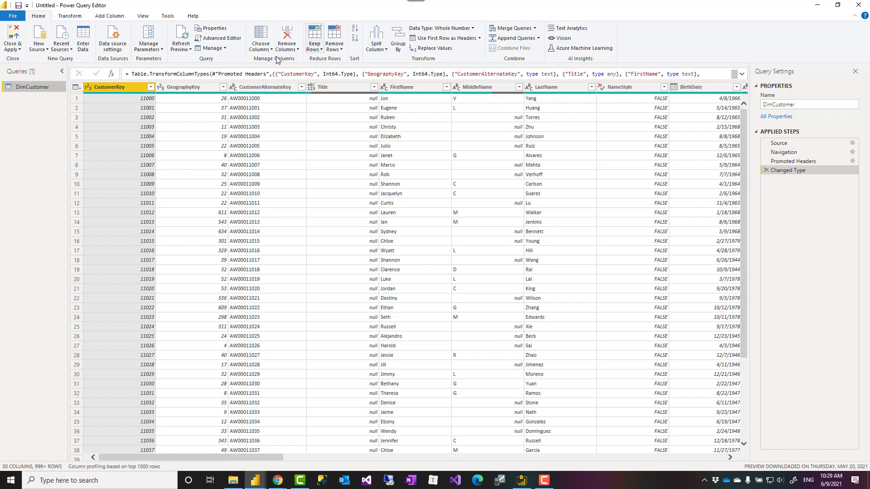
{"action": "mouse_move", "coordinate": [273, 459]}
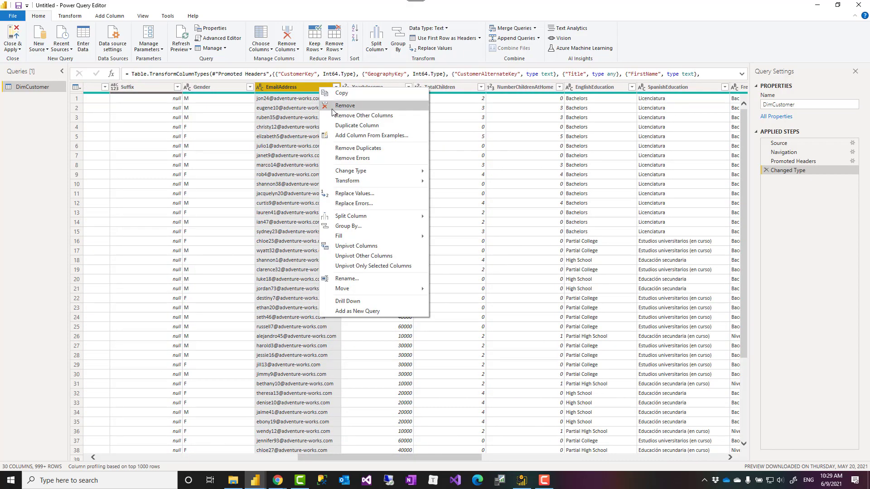
{"action": "left_click", "coordinate": [364, 116]}
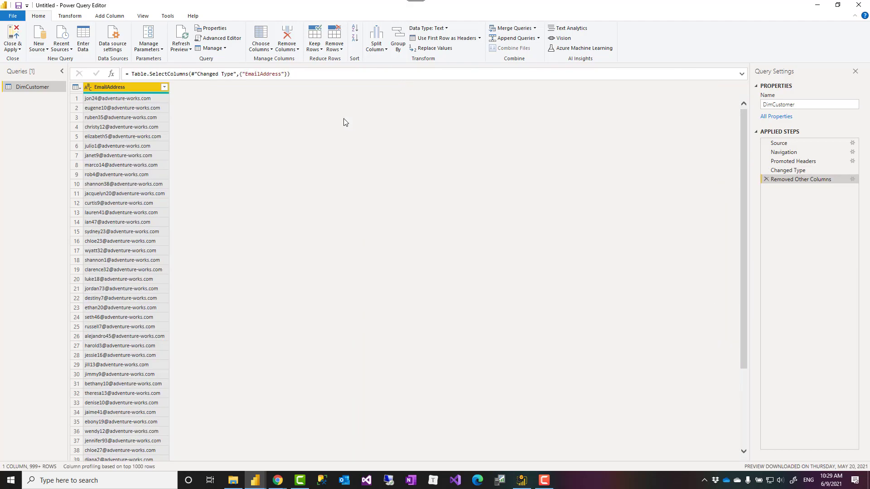
{"action": "mouse_move", "coordinate": [107, 120]}
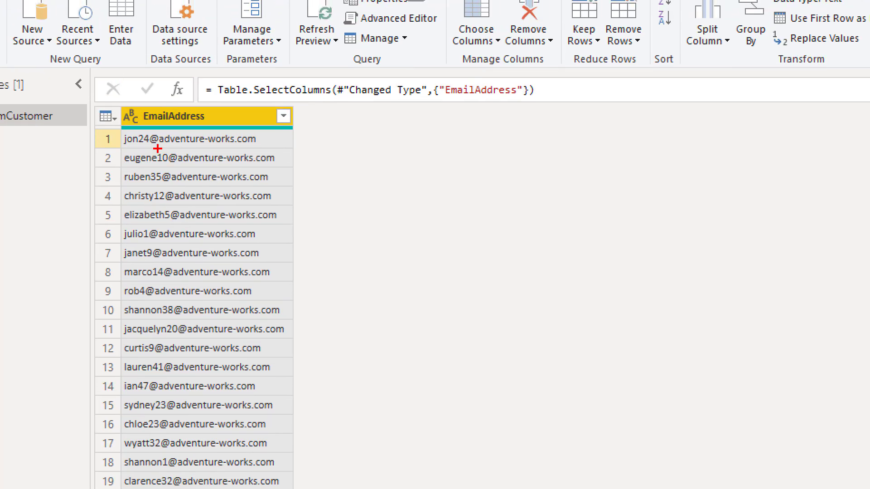
{"action": "mouse_move", "coordinate": [177, 165]}
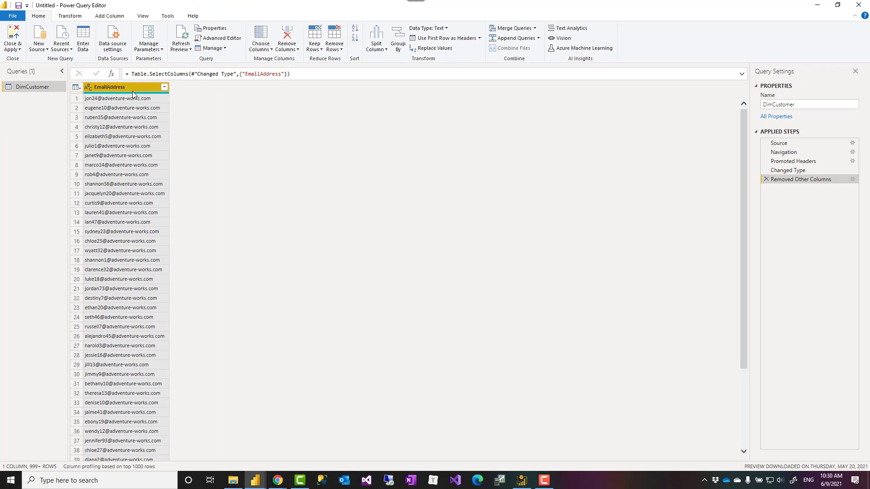
Step: Extract the text before the @ delimiter into a new username column
{"action": "left_click", "coordinate": [110, 15]}
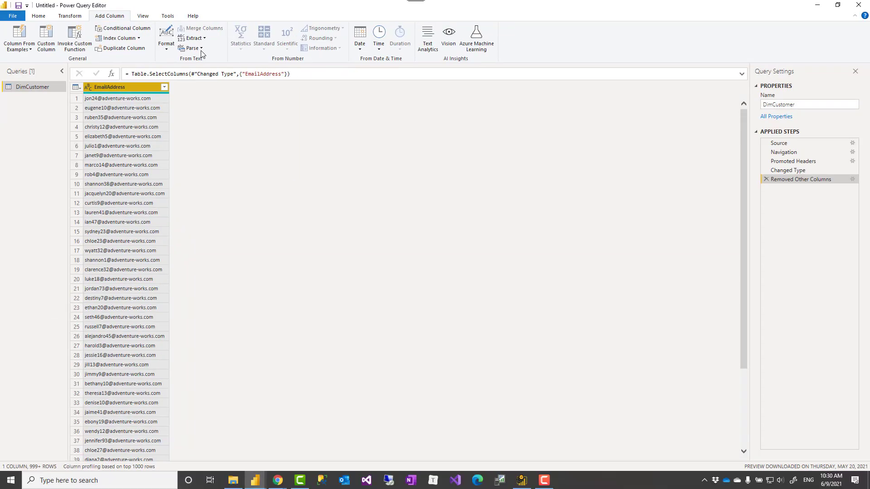
{"action": "left_click", "coordinate": [192, 39]}
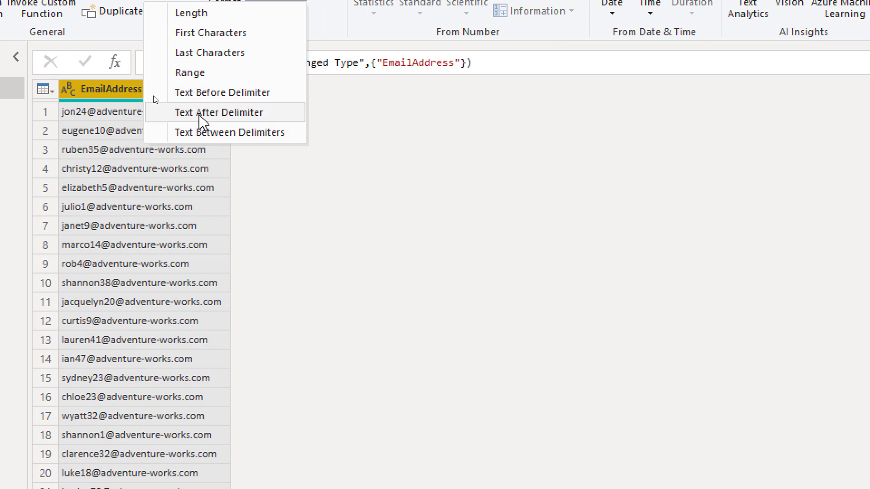
{"action": "mouse_move", "coordinate": [222, 93]}
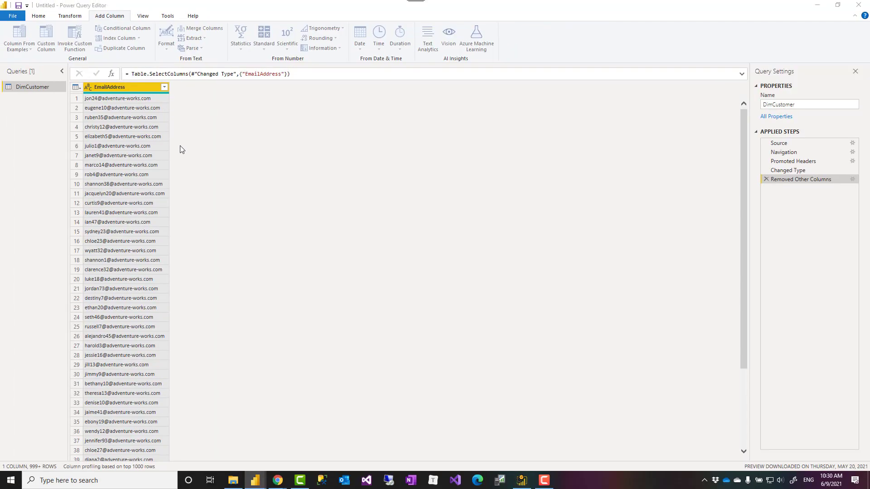
{"action": "left_click", "coordinate": [194, 38]}
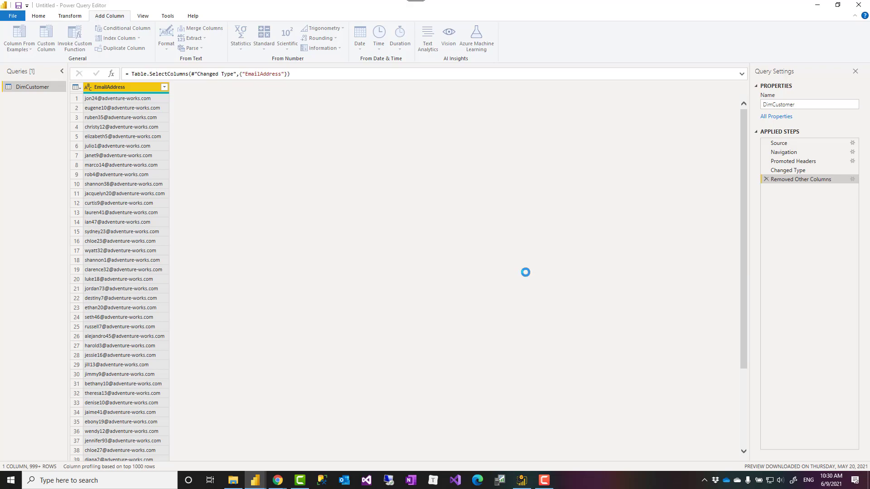
{"action": "left_click", "coordinate": [191, 38]}
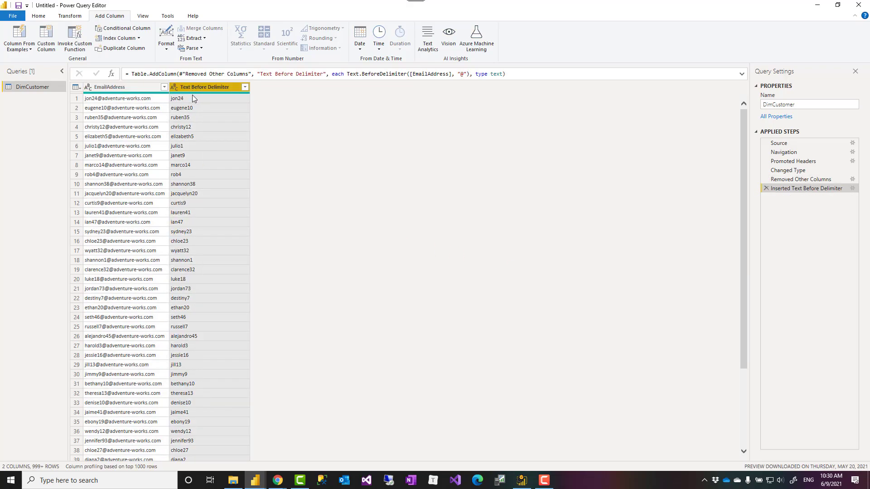
{"action": "mouse_move", "coordinate": [199, 103]}
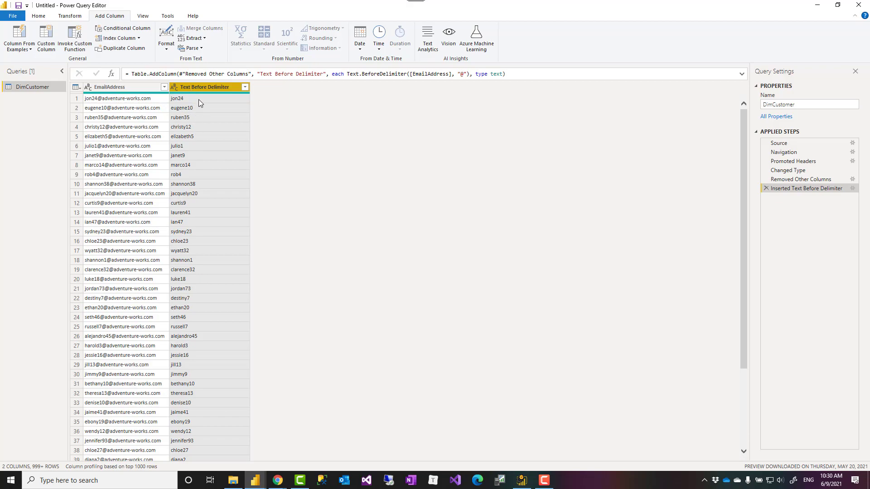
{"action": "mouse_move", "coordinate": [172, 110]}
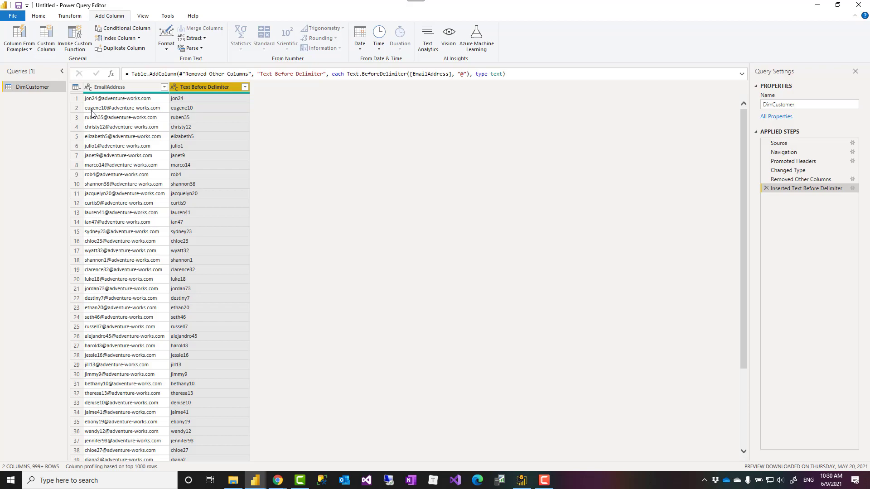
{"action": "mouse_move", "coordinate": [202, 112]}
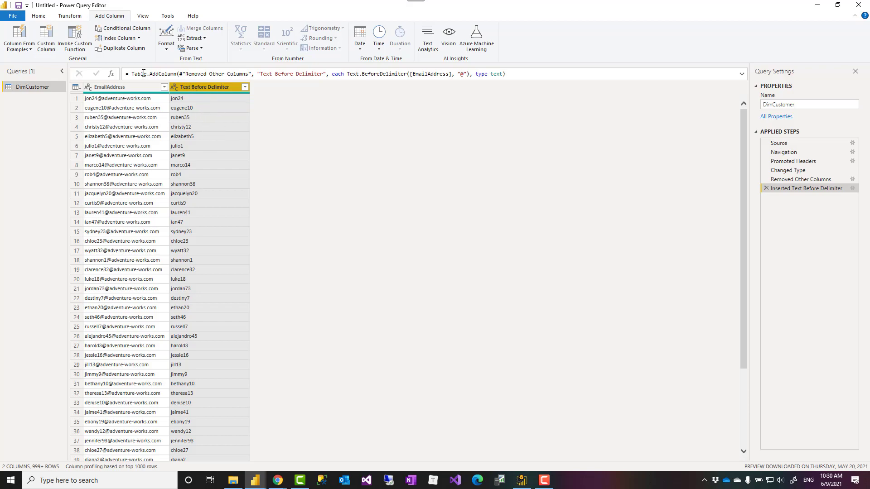
{"action": "mouse_move", "coordinate": [288, 101]}
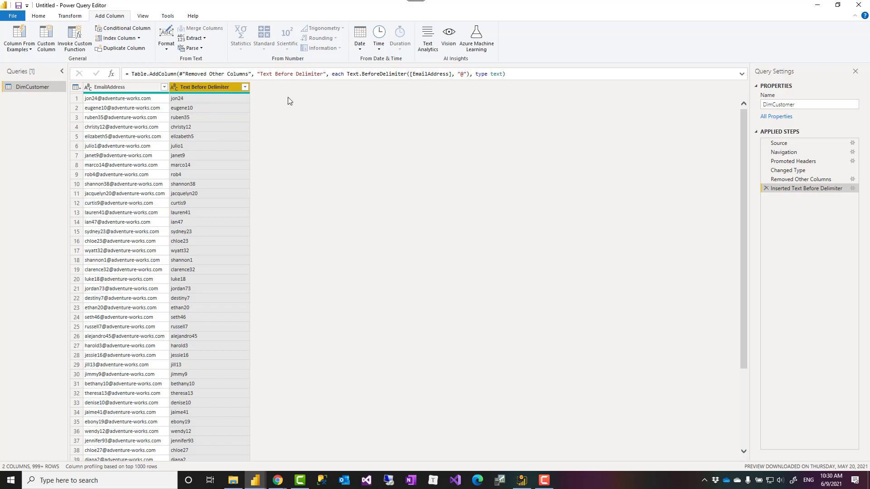
{"action": "mouse_move", "coordinate": [180, 164]}
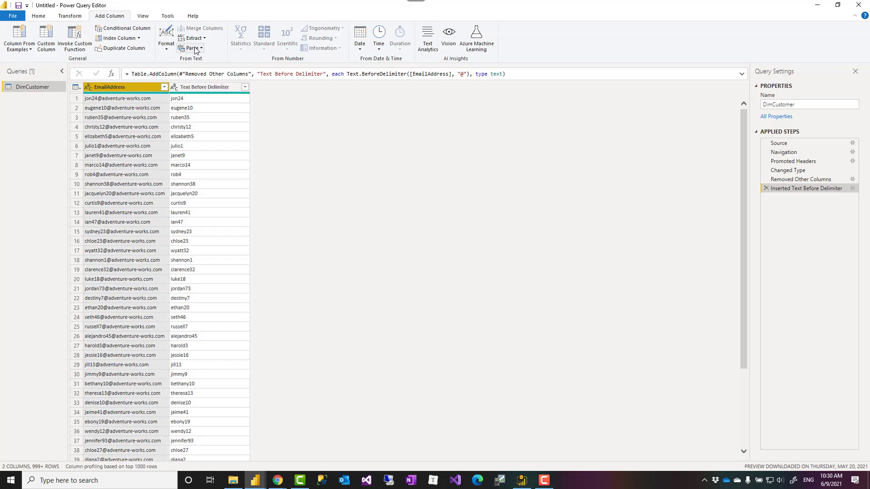
Step: Show the Extract options again for the EmailAddress column
{"action": "left_click", "coordinate": [191, 38]}
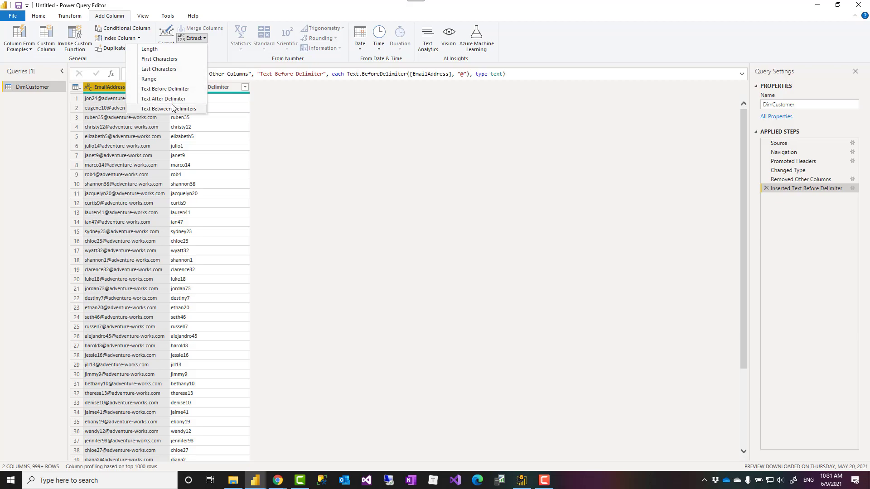
Step: Extract the domain between start delimiter @ and end delimiter . into a new column
{"action": "left_click", "coordinate": [169, 109]}
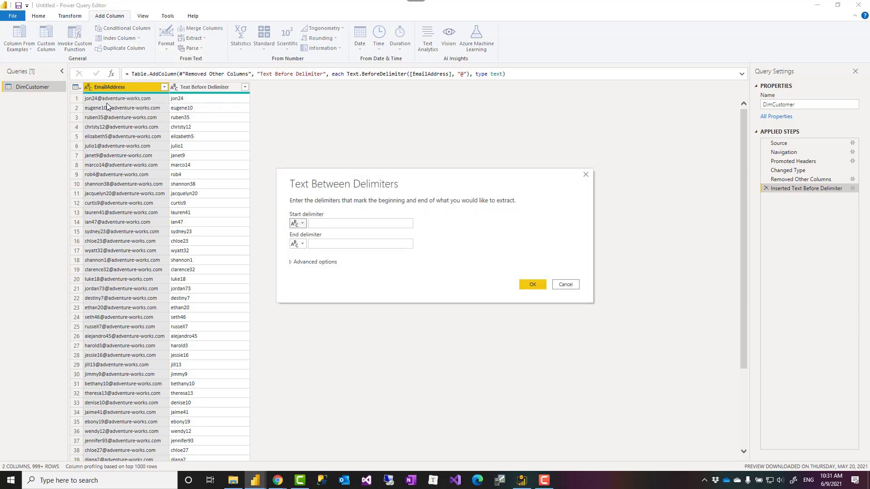
{"action": "left_click", "coordinate": [360, 223]}
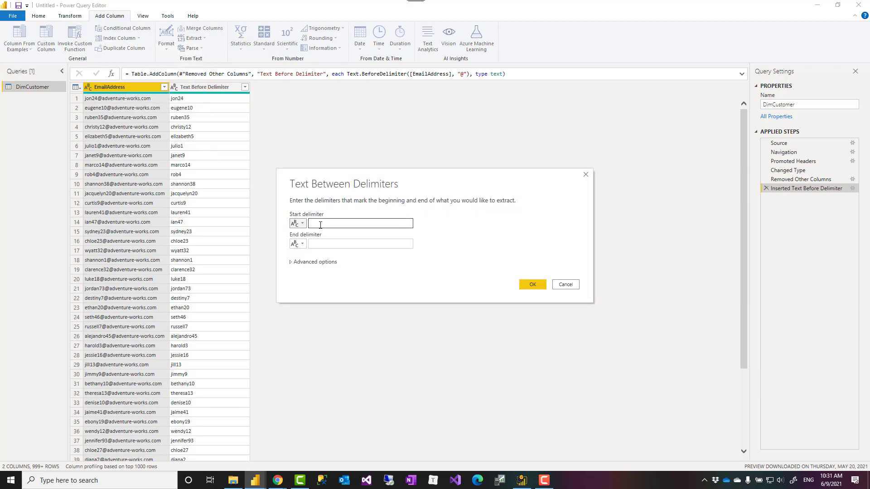
{"action": "type", "text": "@"}
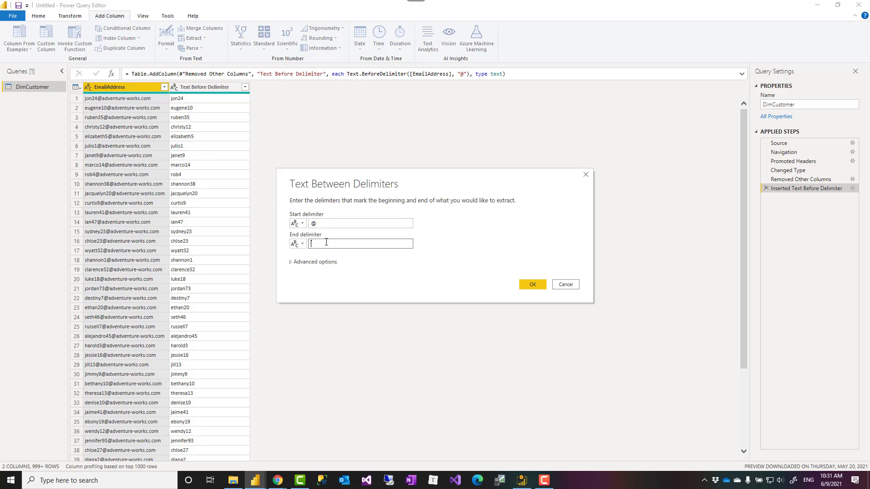
{"action": "mouse_move", "coordinate": [355, 275]}
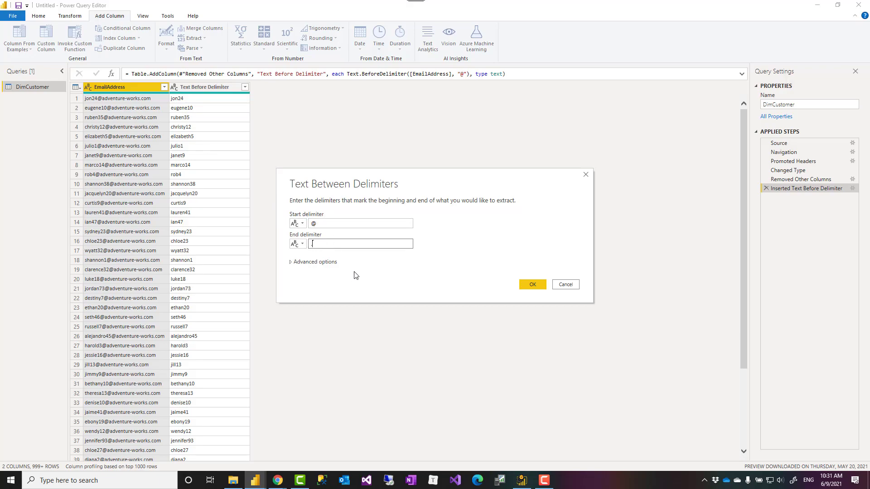
{"action": "left_click", "coordinate": [531, 284]}
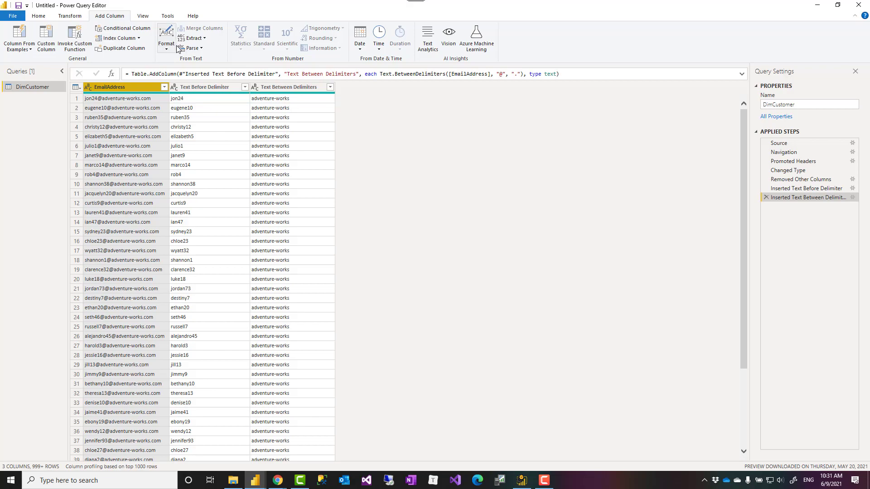
{"action": "left_click", "coordinate": [192, 38]}
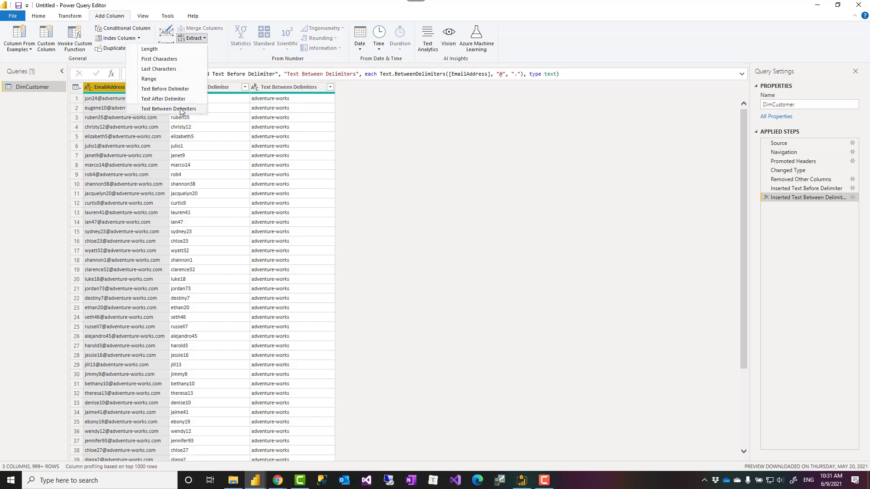
Step: Start a Text After Delimiter extraction with . as the delimiter
{"action": "left_click", "coordinate": [163, 99]}
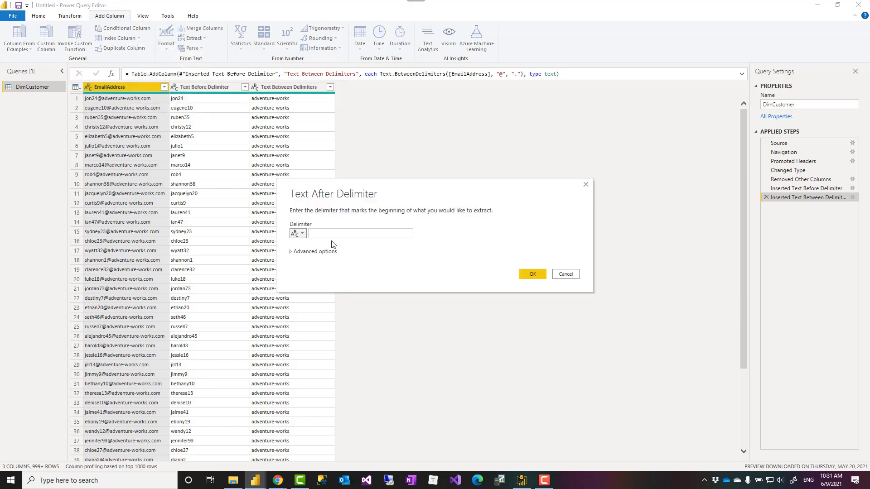
{"action": "type", "text": "."}
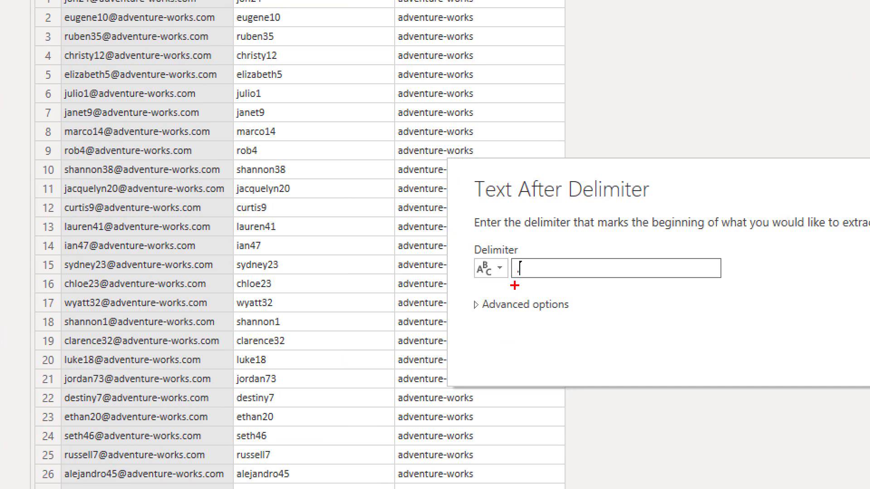
{"action": "mouse_move", "coordinate": [81, 293]}
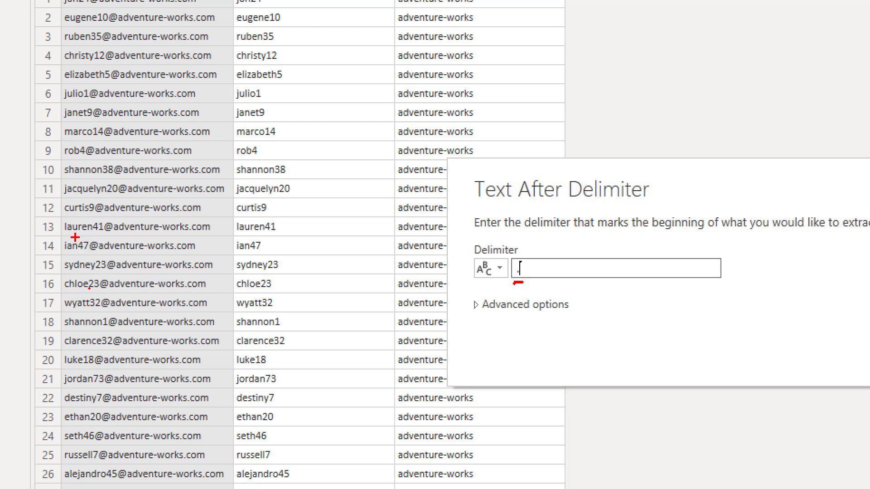
{"action": "mouse_move", "coordinate": [94, 230]}
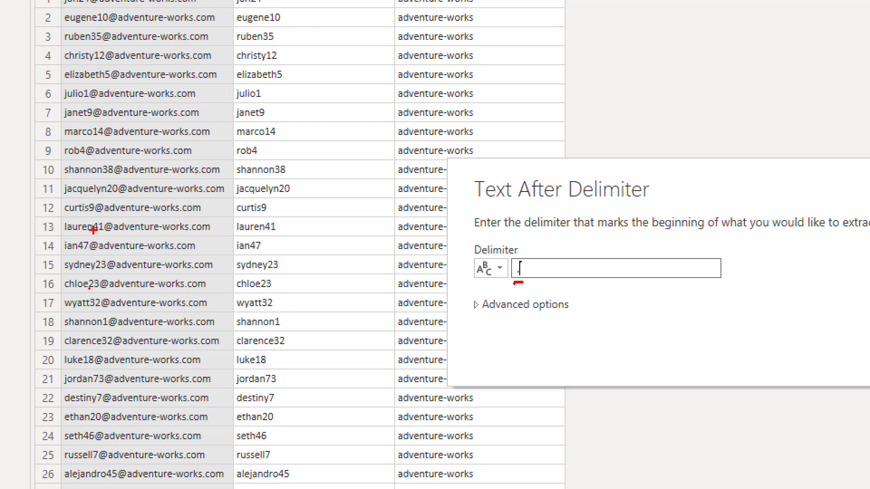
{"action": "mouse_move", "coordinate": [562, 278]}
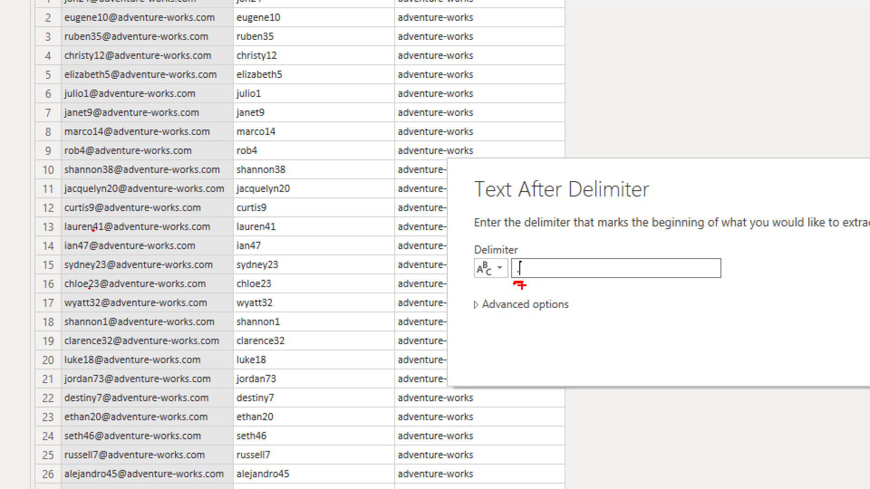
{"action": "mouse_move", "coordinate": [230, 313]}
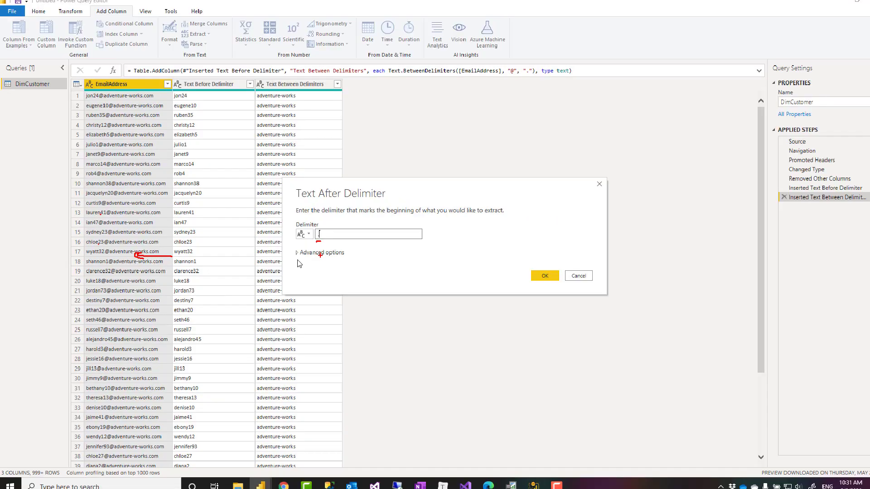
Step: Scan for the dot from the end of the input and add the extension column holding com
{"action": "left_click", "coordinate": [320, 252]}
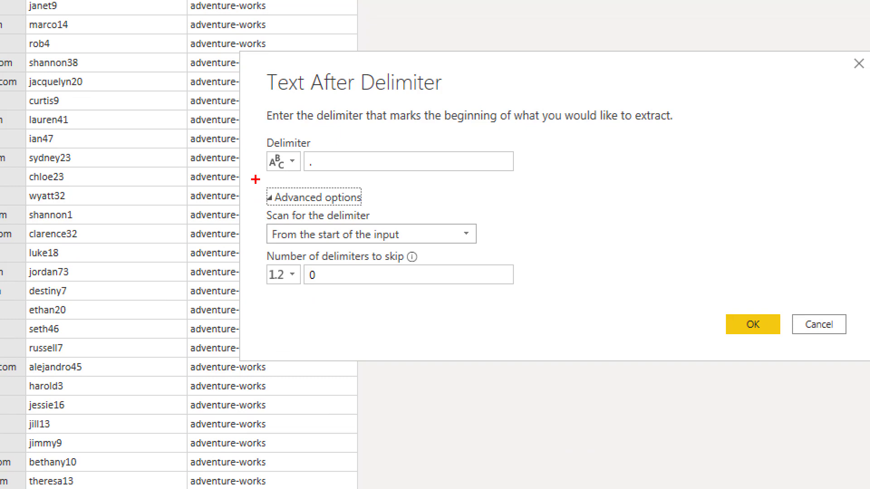
{"action": "mouse_move", "coordinate": [312, 101]}
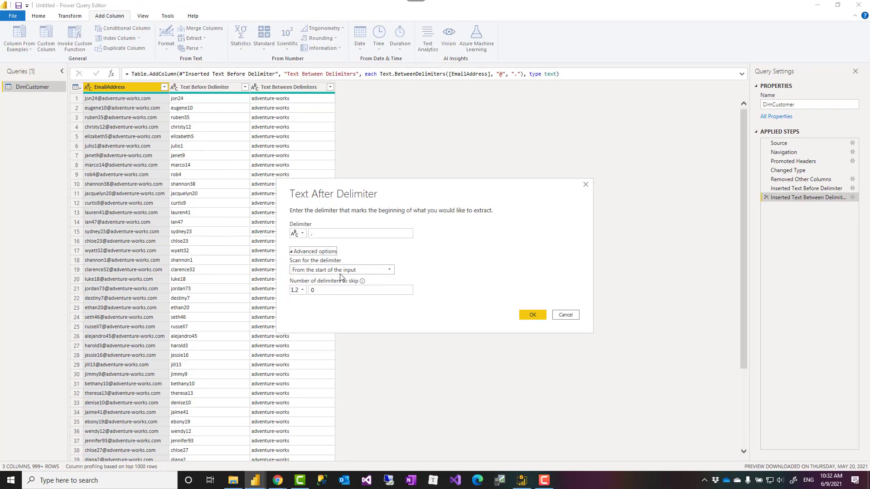
{"action": "left_click", "coordinate": [341, 270]}
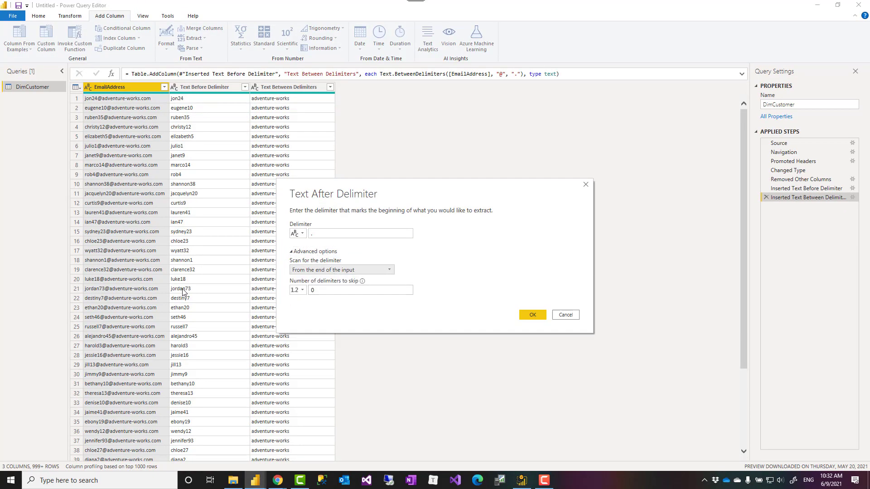
{"action": "mouse_move", "coordinate": [145, 286]}
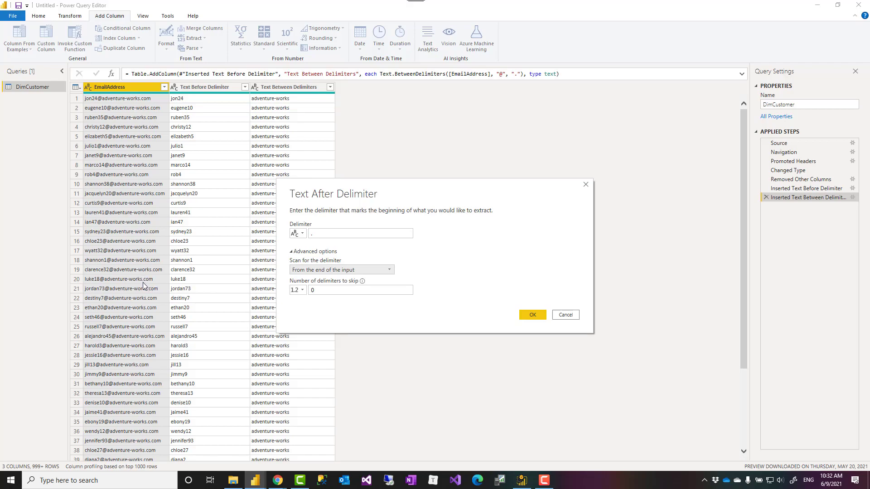
{"action": "mouse_move", "coordinate": [330, 300]}
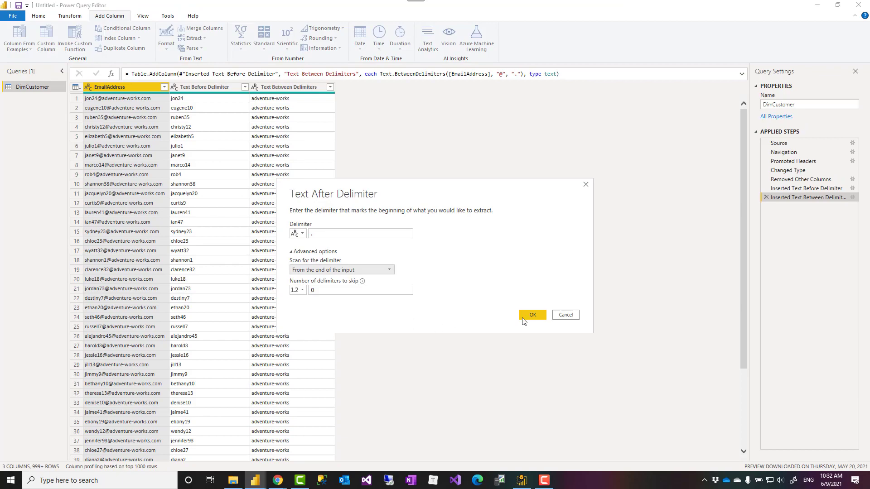
{"action": "left_click", "coordinate": [532, 315]}
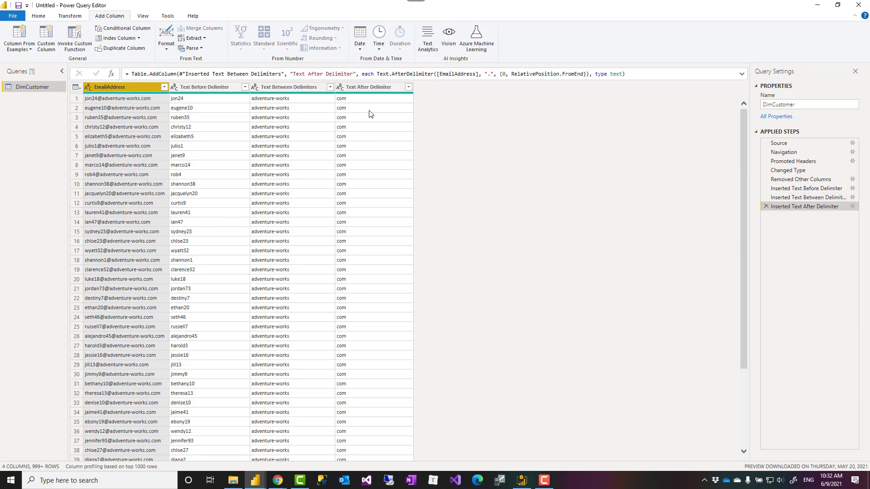
{"action": "mouse_move", "coordinate": [369, 128]}
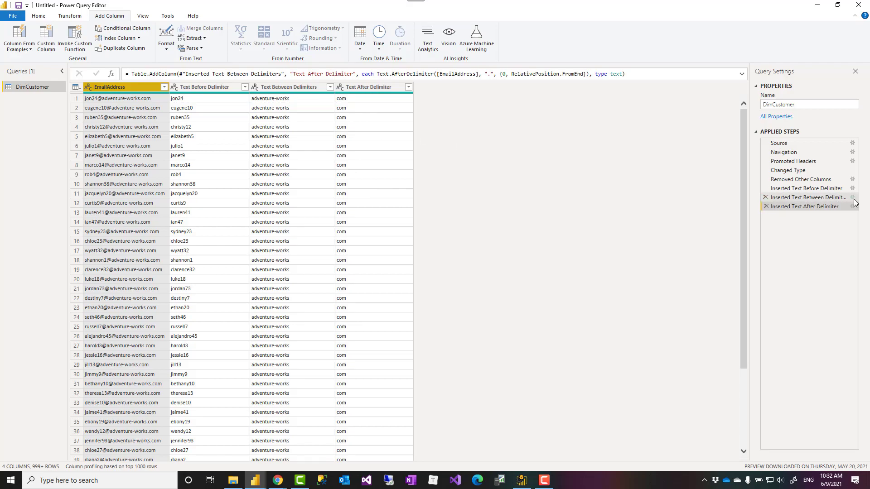
{"action": "double_click", "coordinate": [804, 198]}
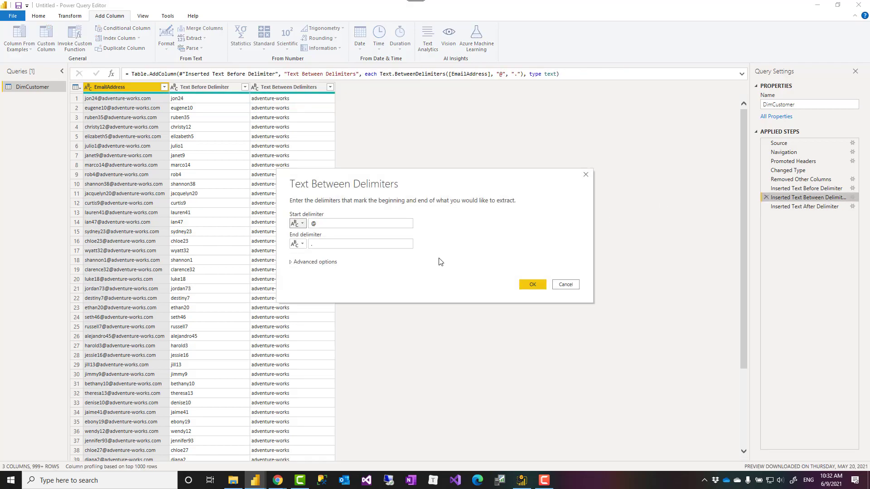
{"action": "left_click", "coordinate": [315, 261]}
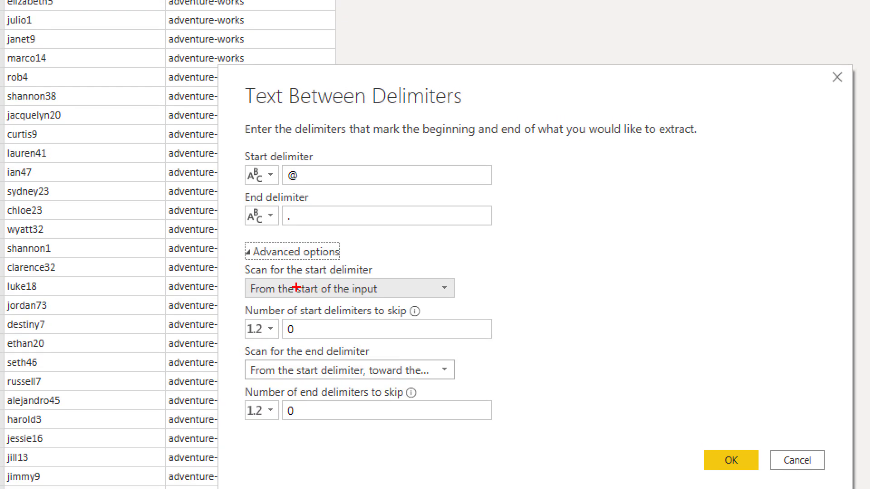
{"action": "mouse_move", "coordinate": [234, 261]}
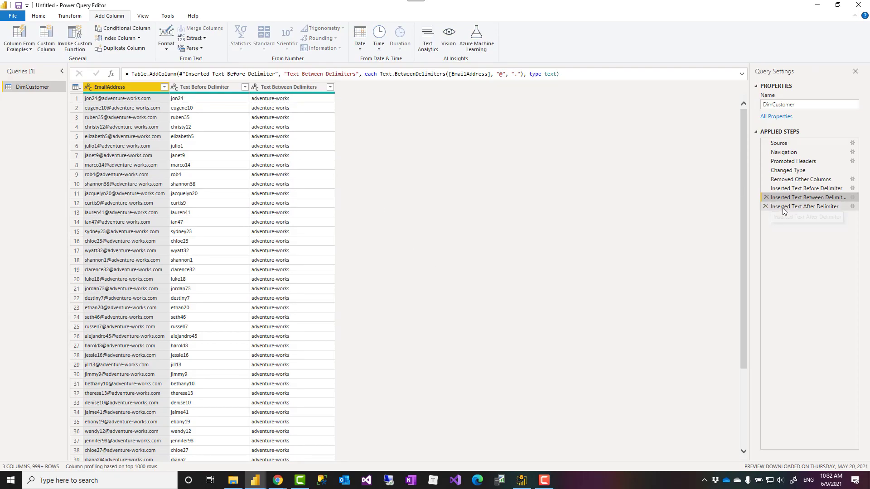
Step: Select the Inserted Text After Delimiter step so all four email columns appear
{"action": "left_click", "coordinate": [805, 207]}
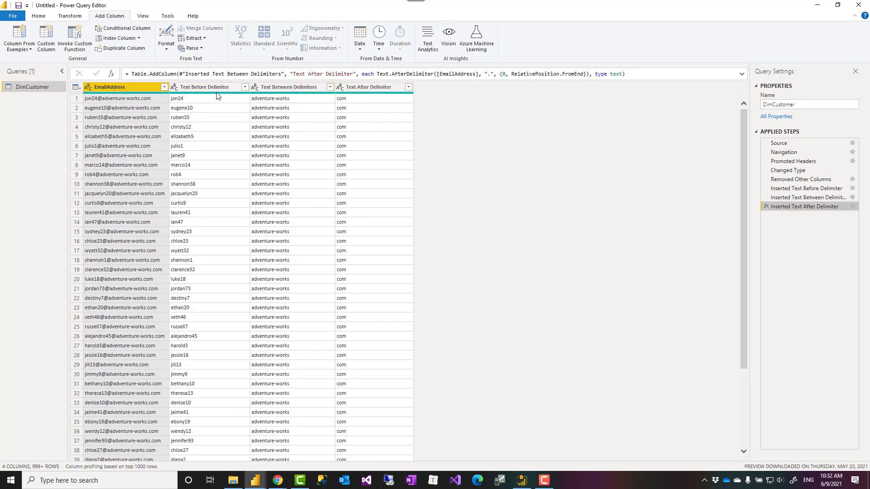
{"action": "left_click", "coordinate": [191, 38]}
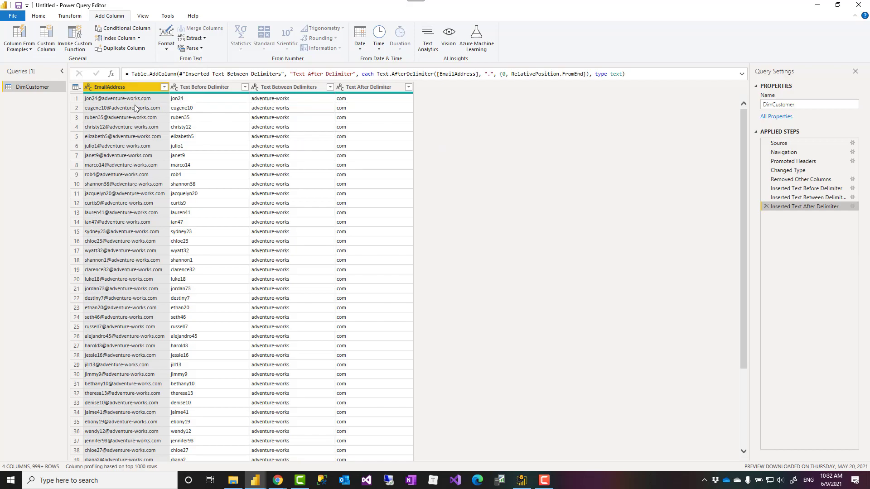
{"action": "mouse_move", "coordinate": [140, 118]}
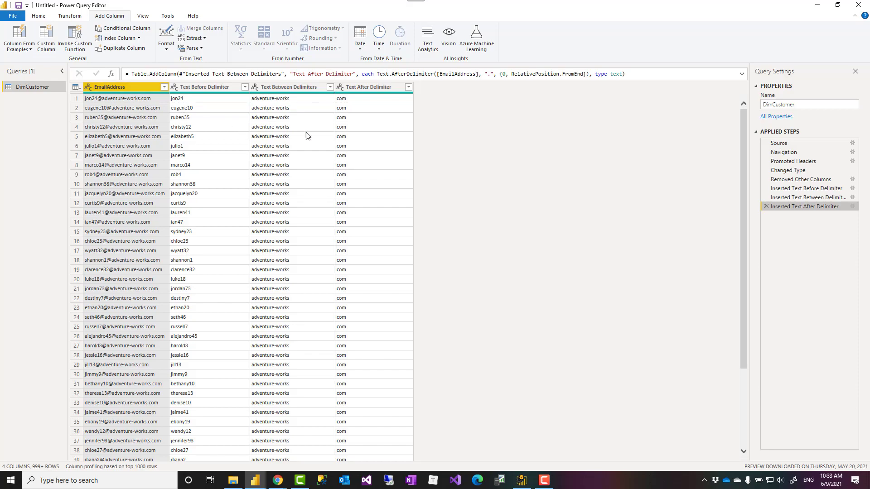
{"action": "right_click", "coordinate": [122, 87]}
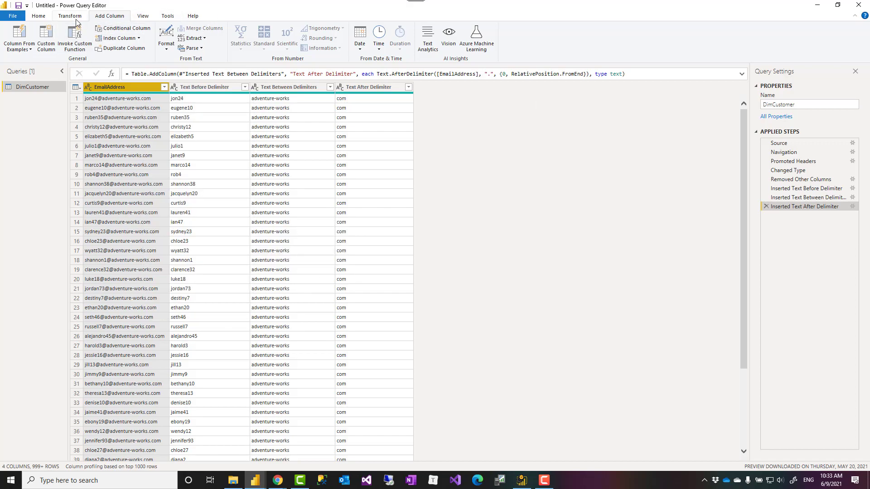
Step: Show the Transform tab's Split Column options for EmailAddress without changing the table
{"action": "left_click", "coordinate": [278, 38]}
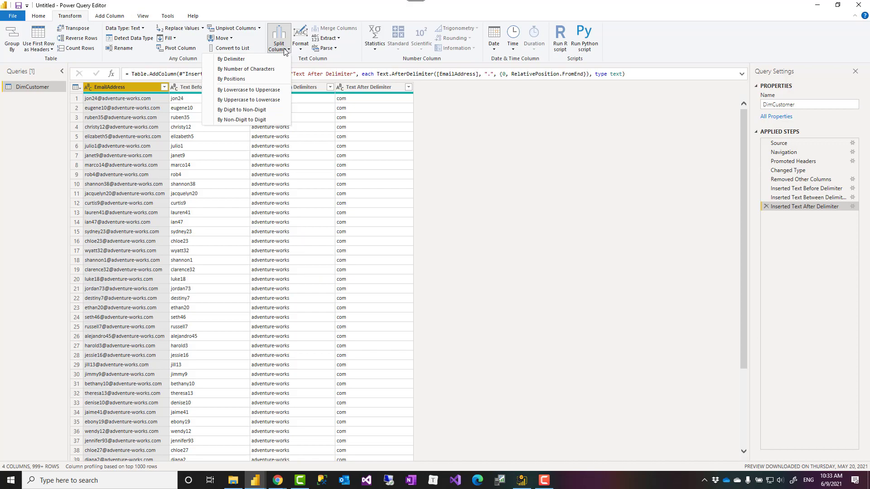
{"action": "mouse_move", "coordinate": [231, 58]}
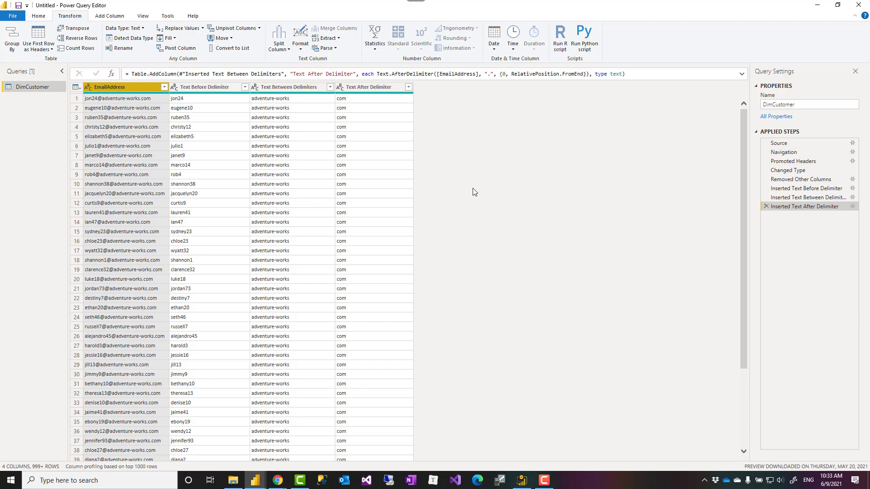
{"action": "mouse_move", "coordinate": [474, 192]}
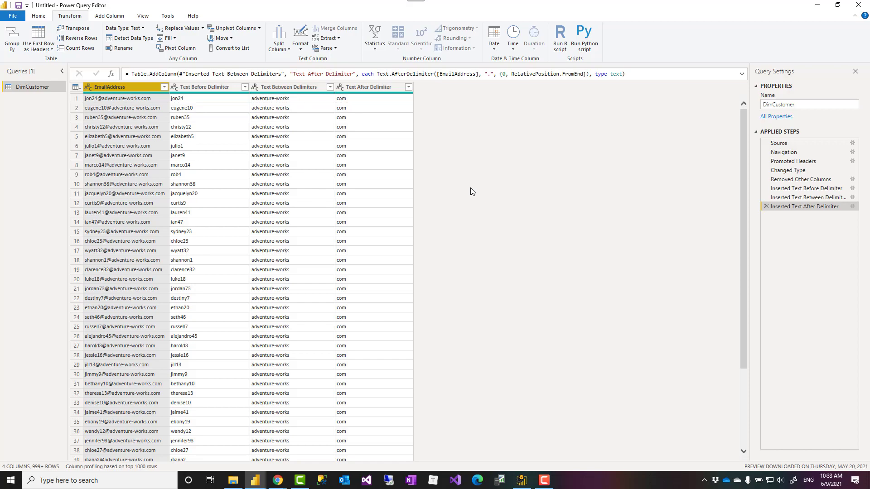